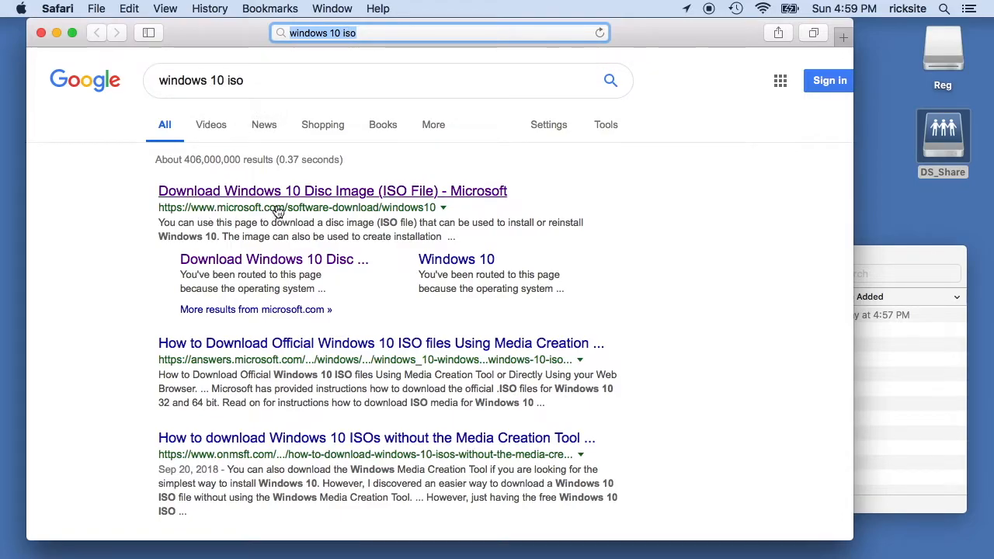
mouse_move(279, 191)
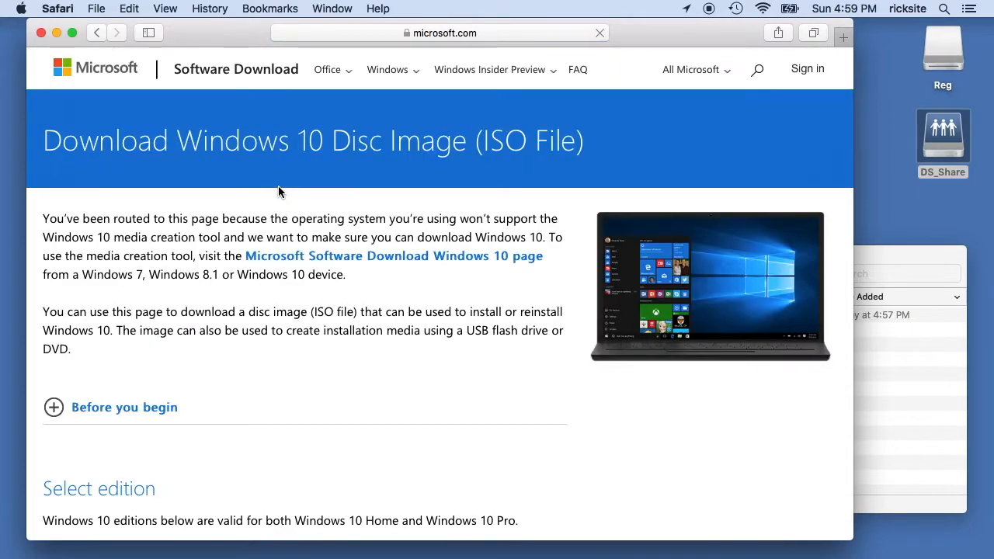
Scroll to Select edition on Microsoft's Windows 10 disc image page and open the edition dropdown
scroll(down, 3)
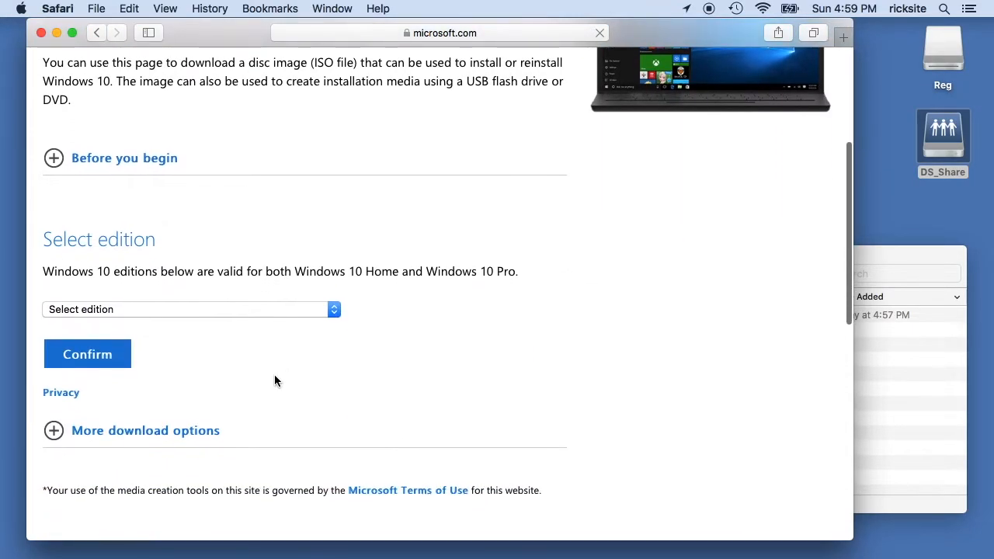
click(187, 310)
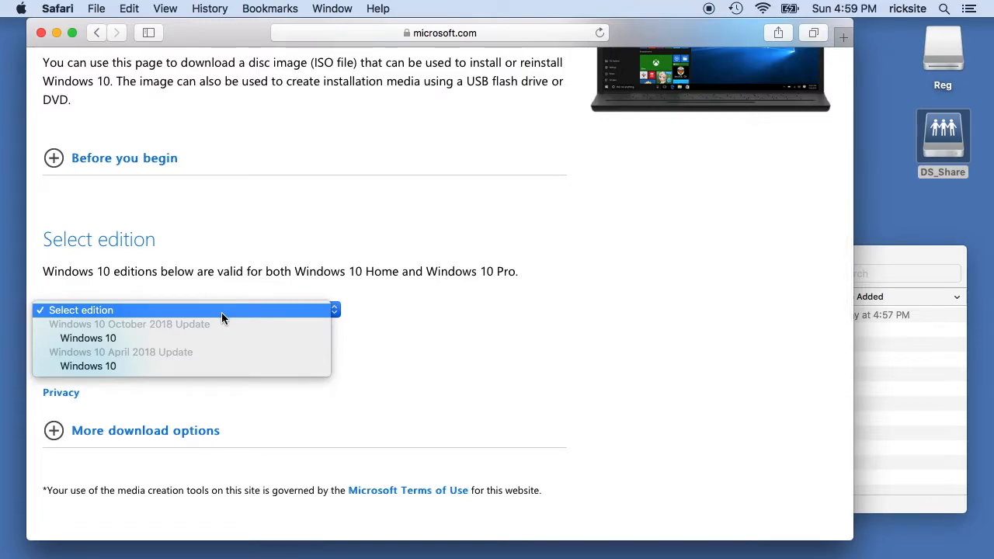
mouse_move(123, 339)
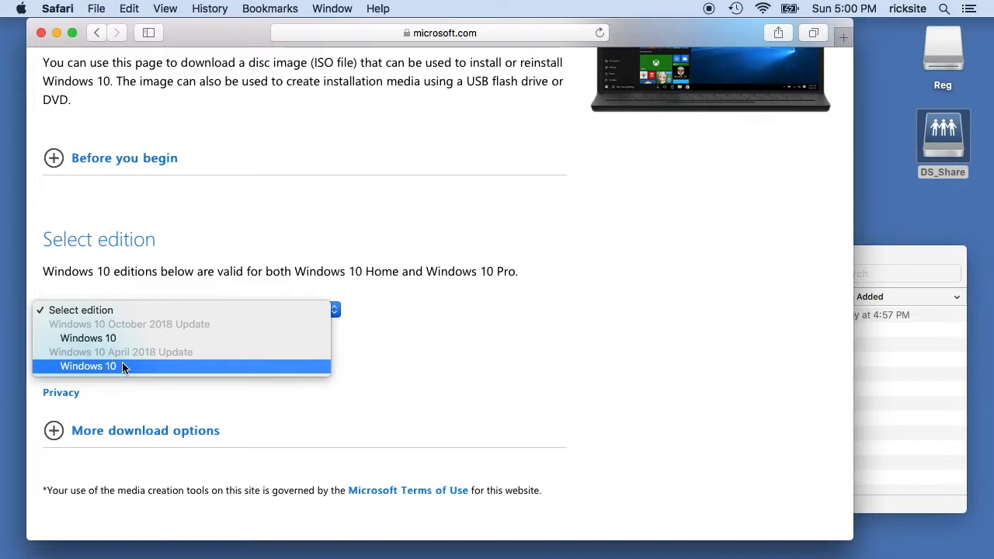
Confirm the Windows 10 edition and choose English as the product language
click(88, 366)
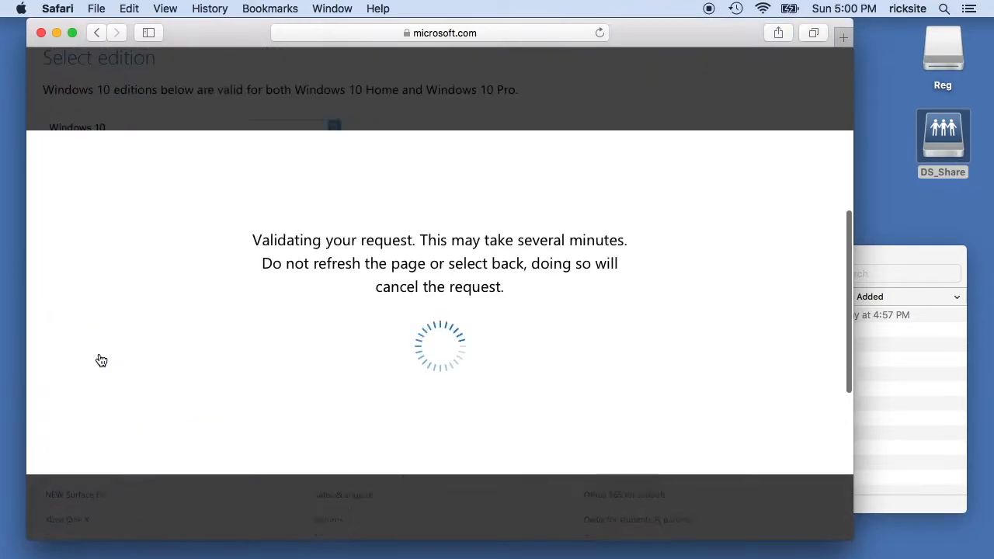
click(186, 327)
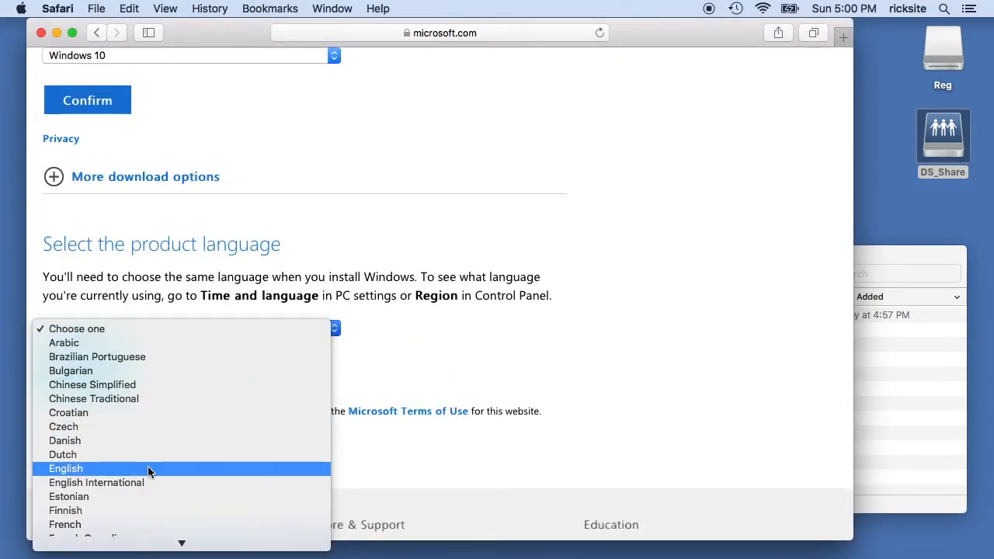
click(65, 469)
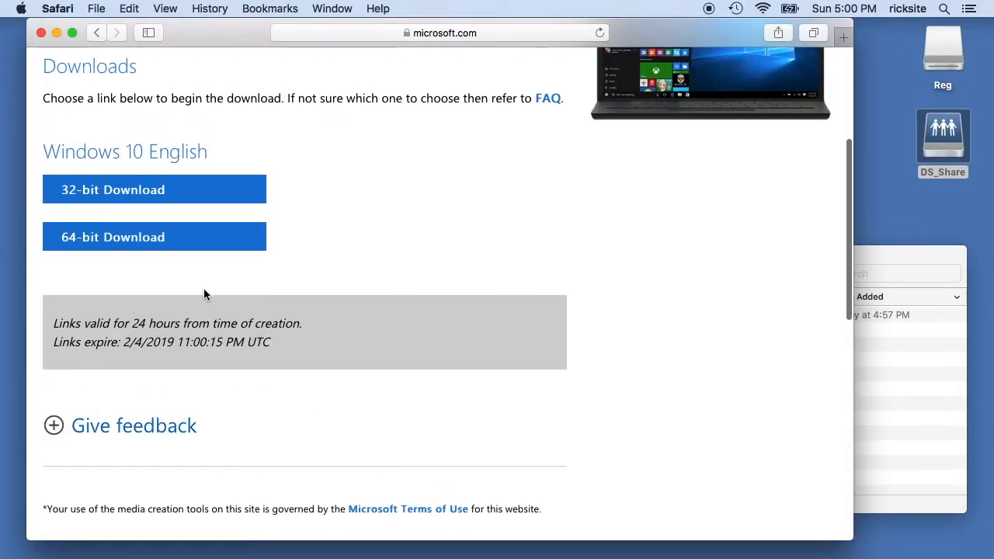
mouse_move(132, 265)
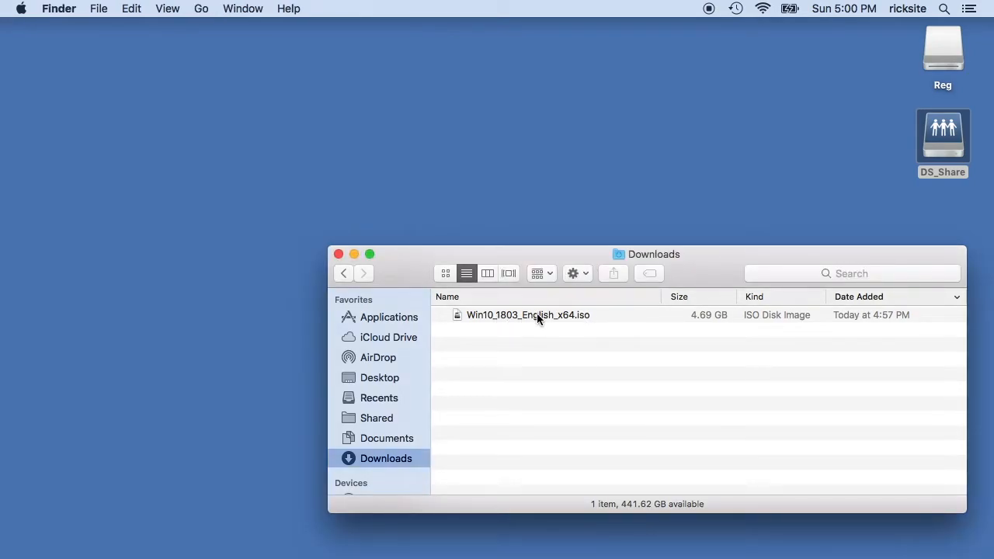
mouse_move(702, 335)
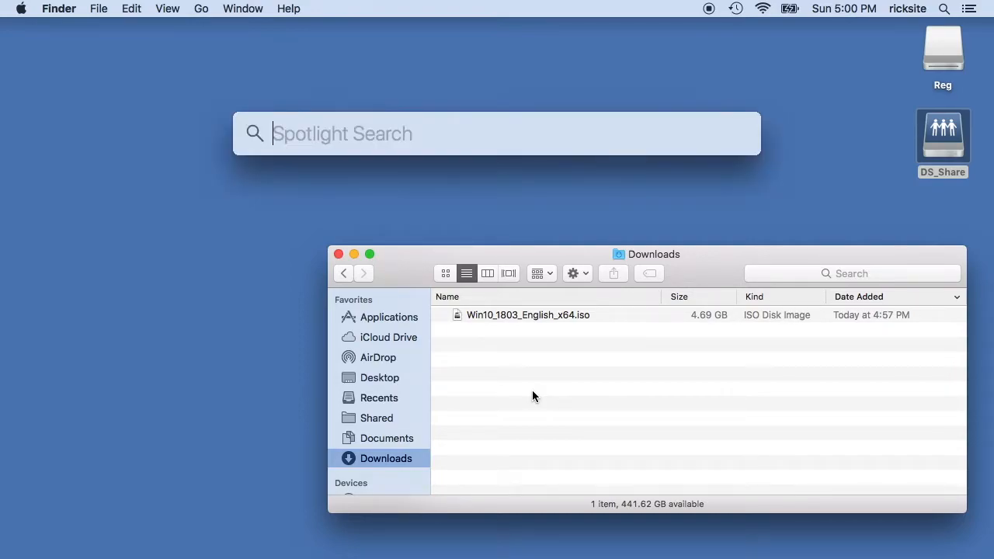
Search in Spotlight to find Boot Camp Assistant
text(balenaEtcher)
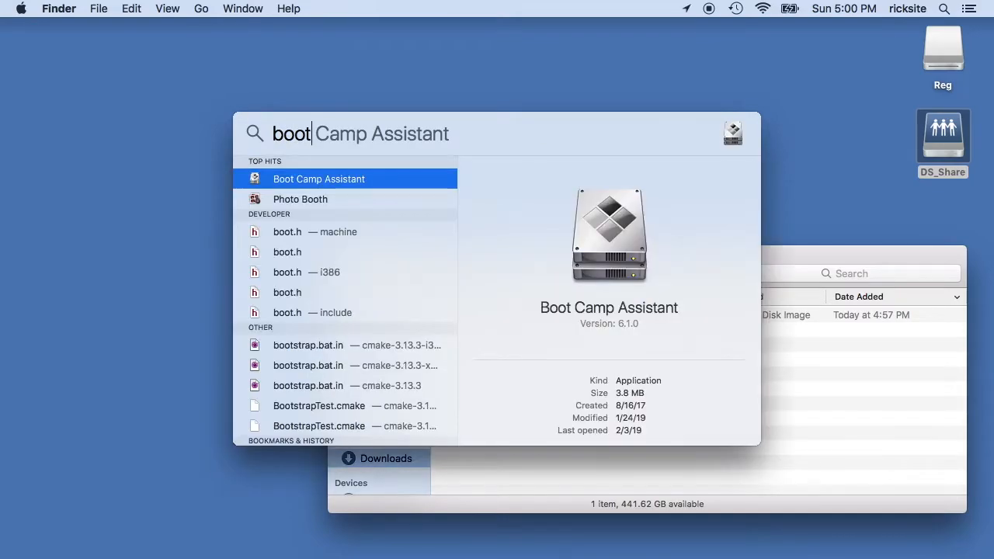
mouse_move(339, 186)
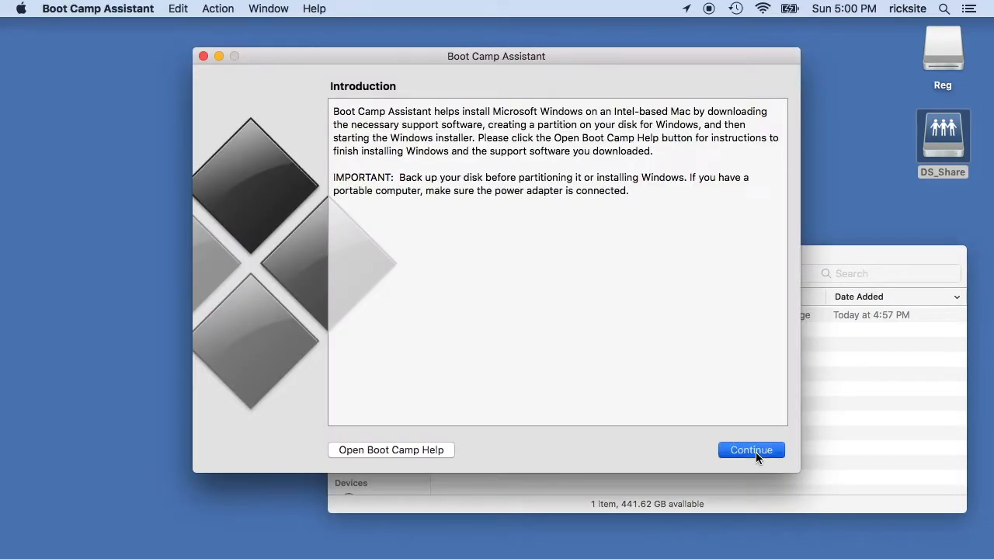
Continue past Boot Camp's introduction and dismiss the insufficient disk space alert
click(751, 450)
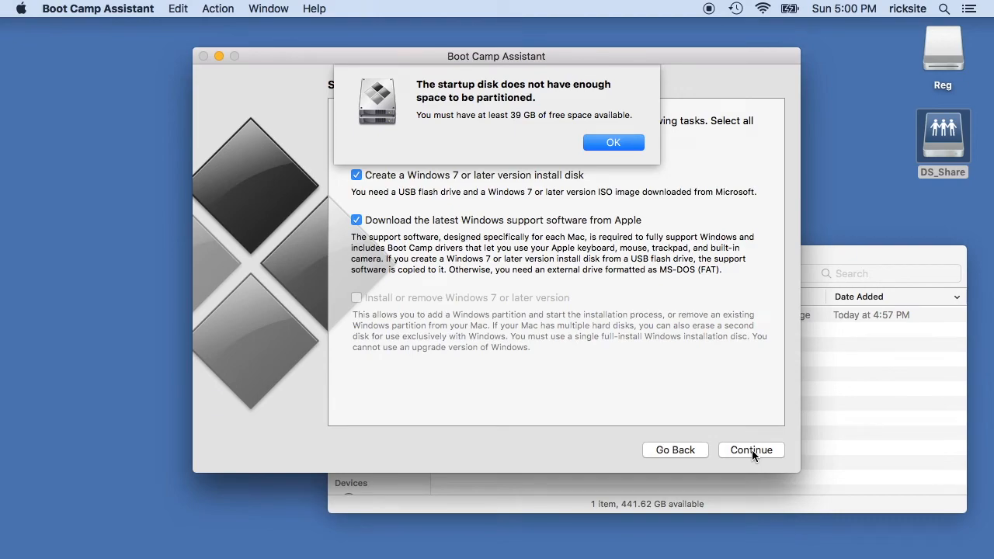
mouse_move(633, 150)
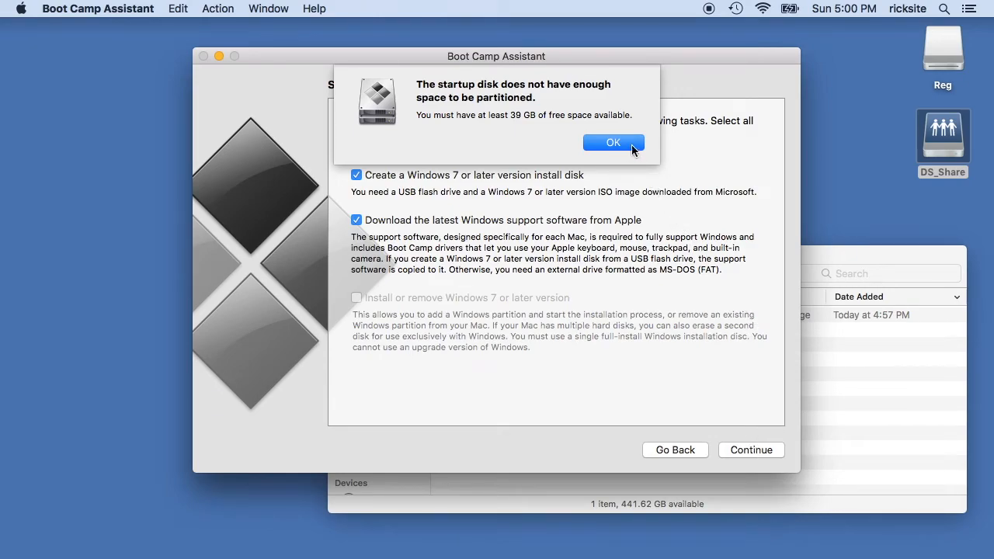
click(613, 142)
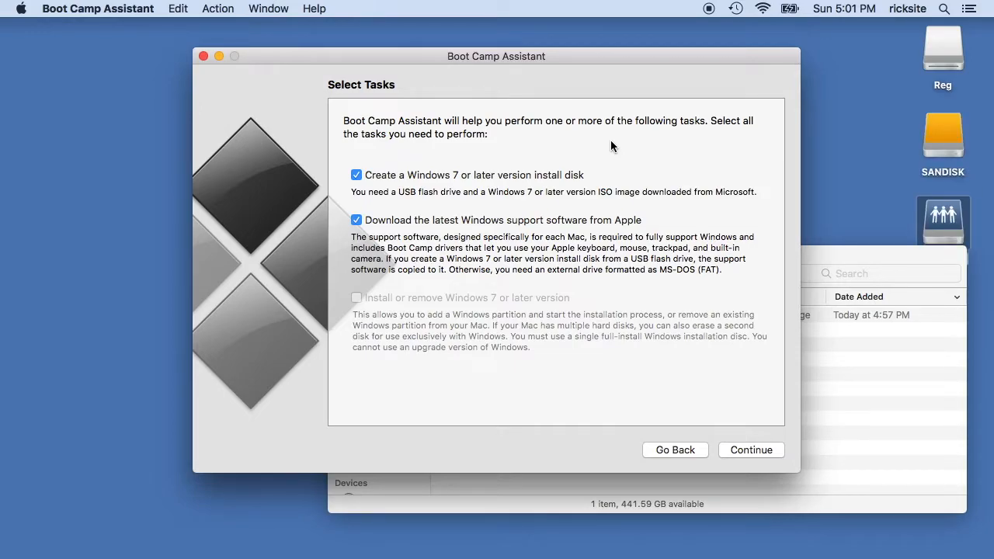
mouse_move(360, 181)
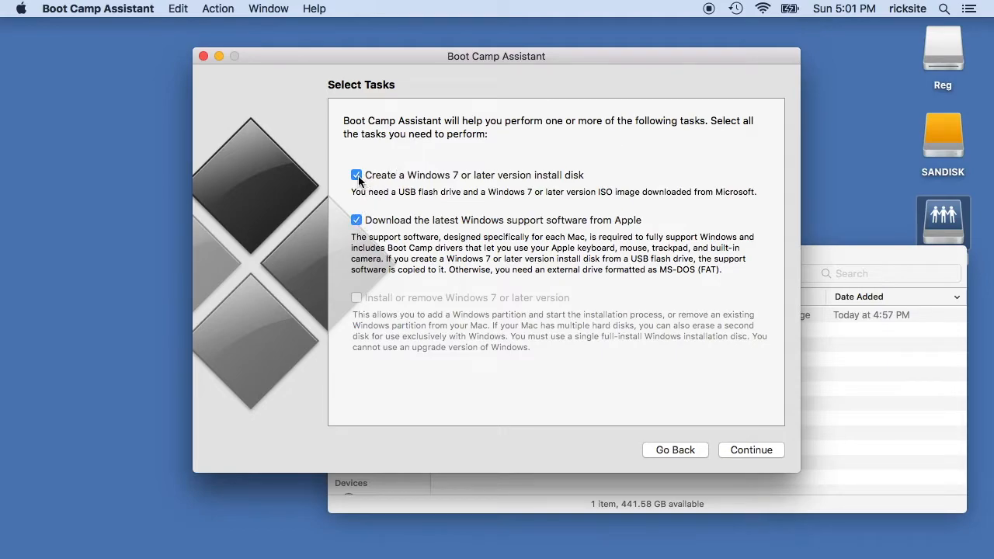
mouse_move(458, 191)
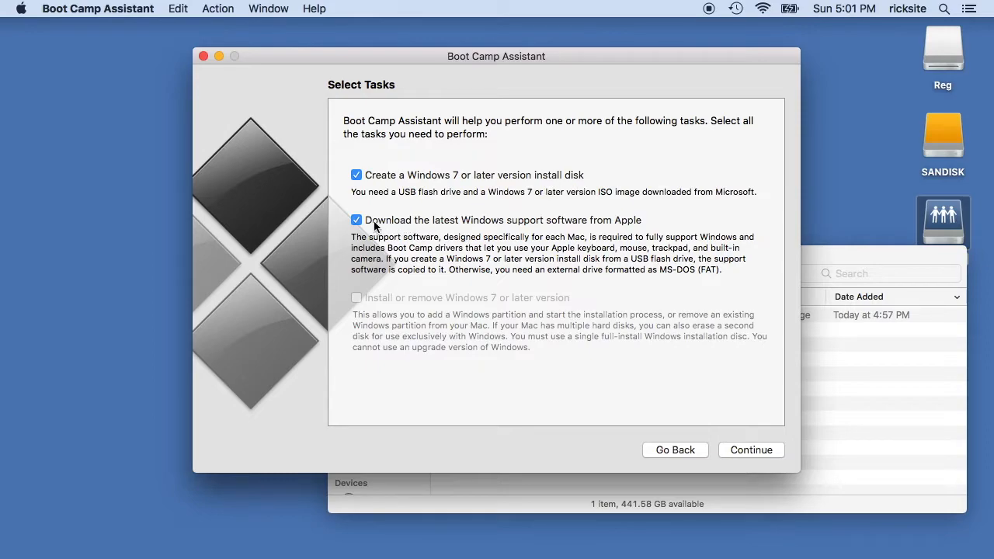
Uncheck Apple's Windows support software download, keeping only the install disk task
click(355, 220)
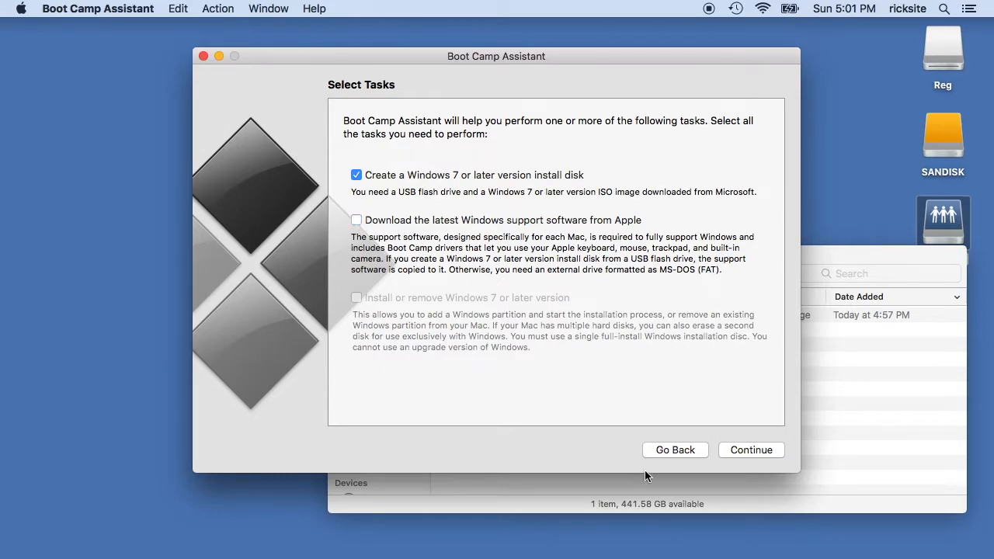
click(751, 450)
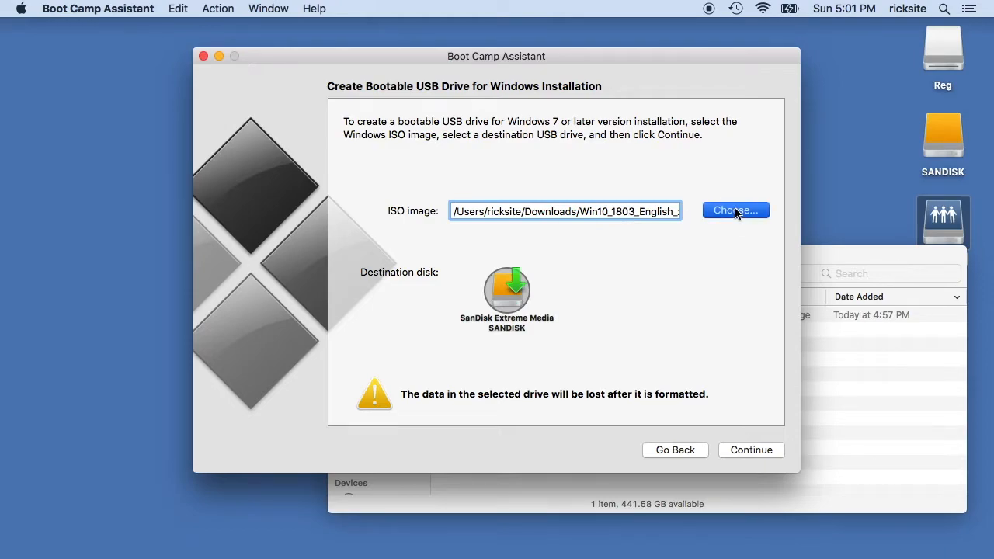
Select the Win10 ISO, start creating the installer, and accept erasing the SanDisk drive
click(735, 209)
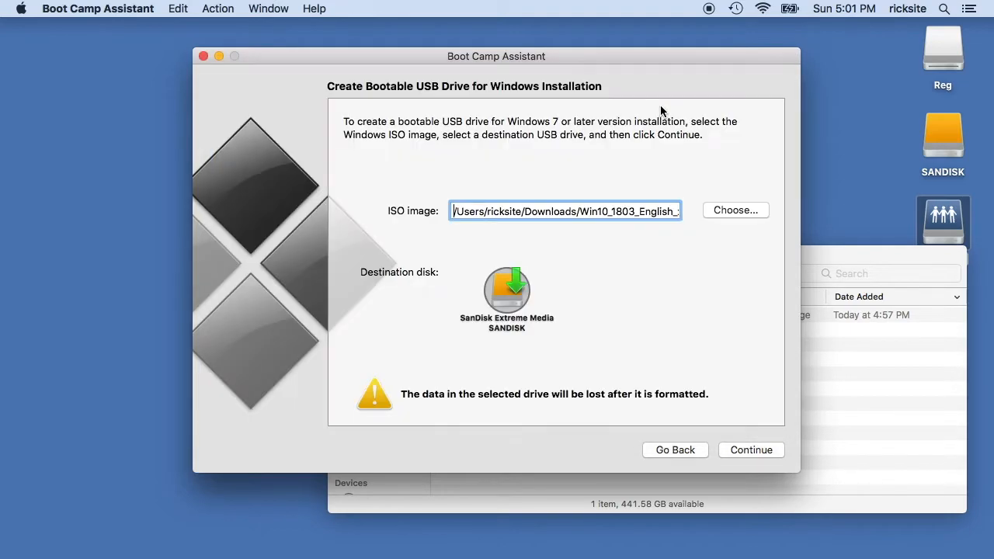
mouse_move(508, 301)
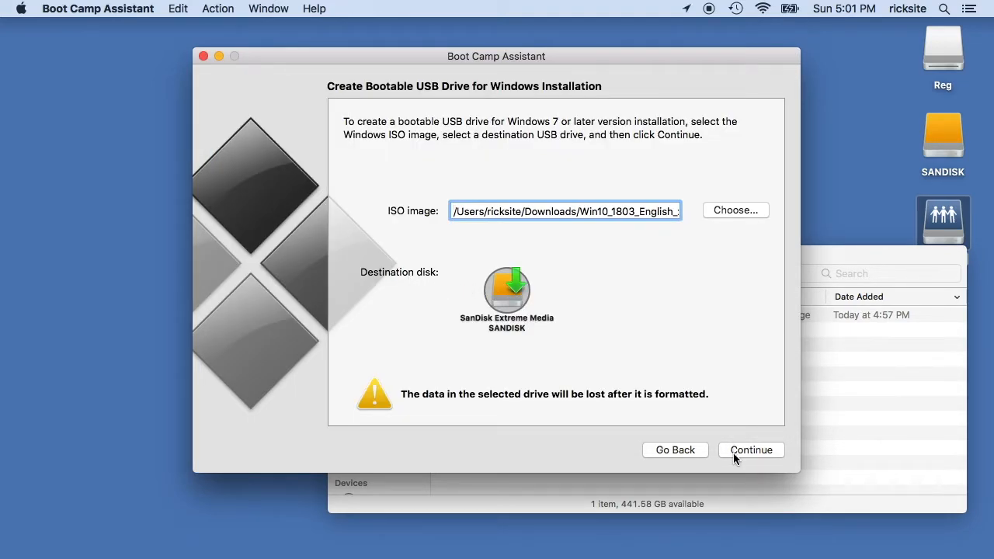
click(751, 449)
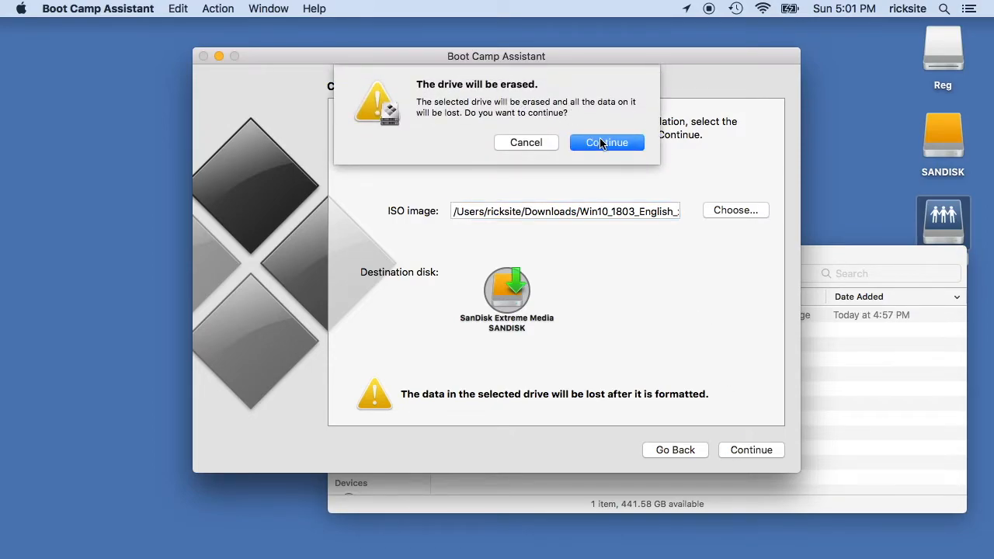
click(606, 142)
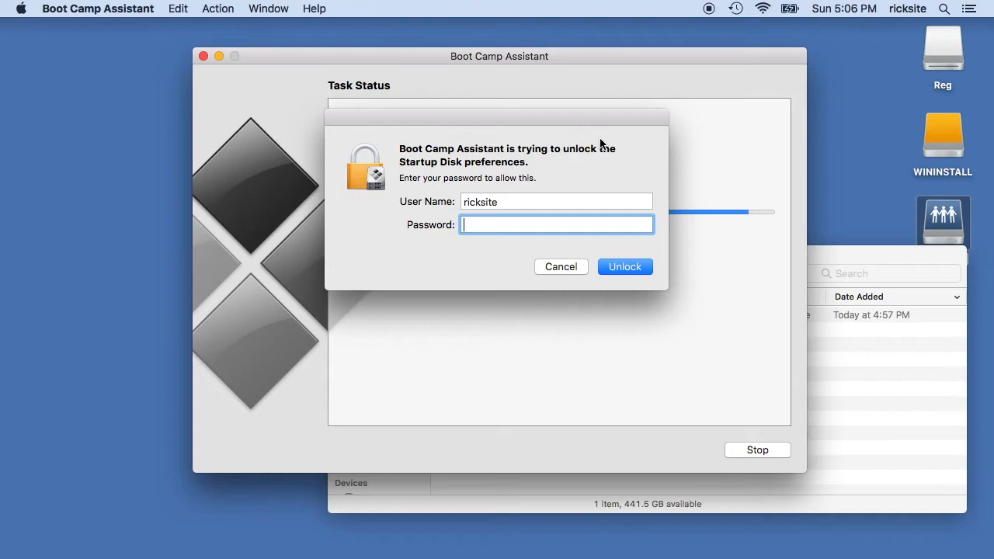
Unlock with the account password, quit Boot Camp Assistant, and open WININSTALL's context menu
text(••••)
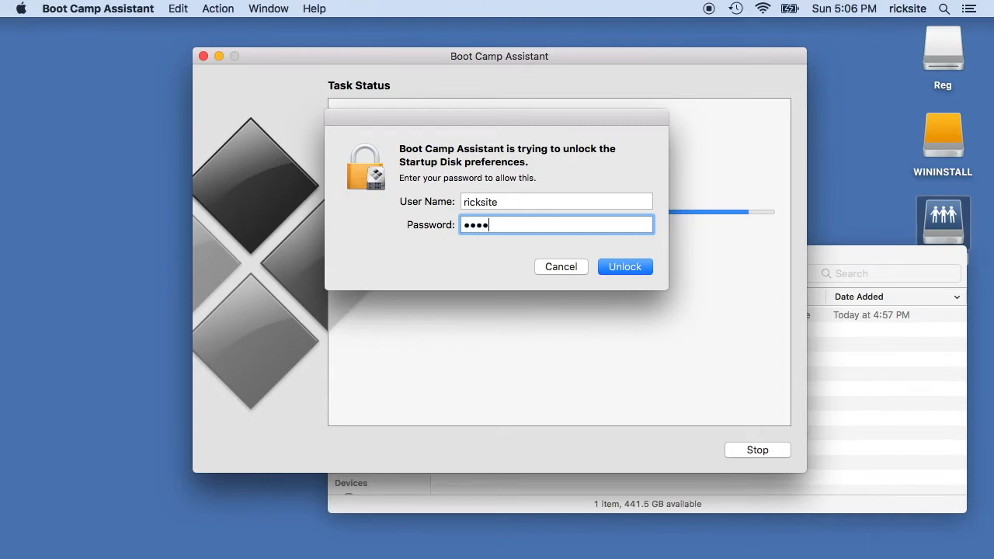
text(•••)
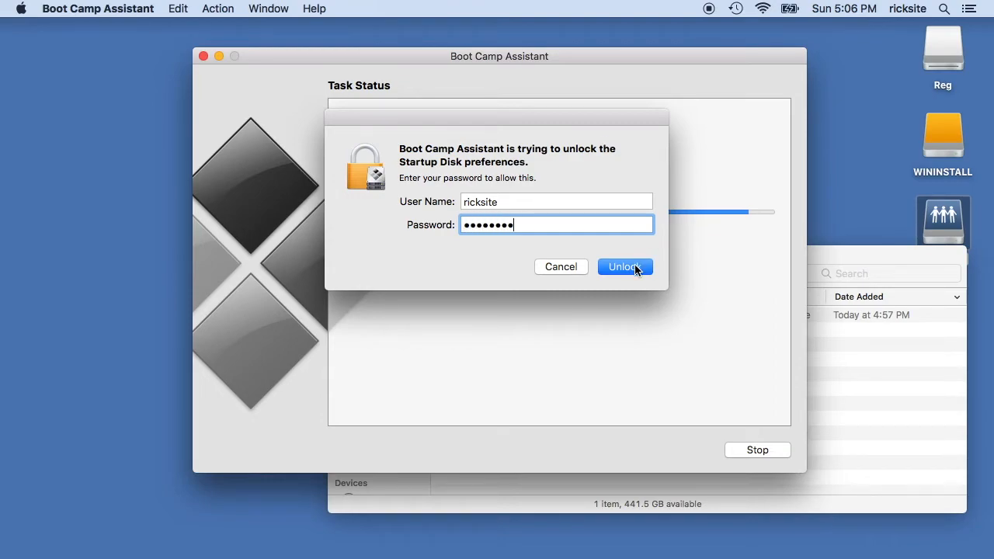
click(625, 266)
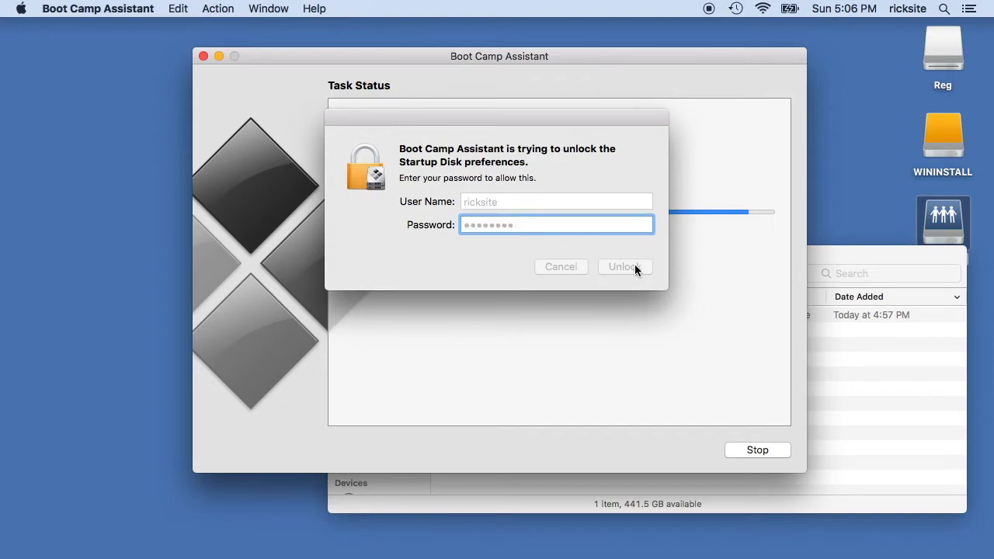
click(624, 266)
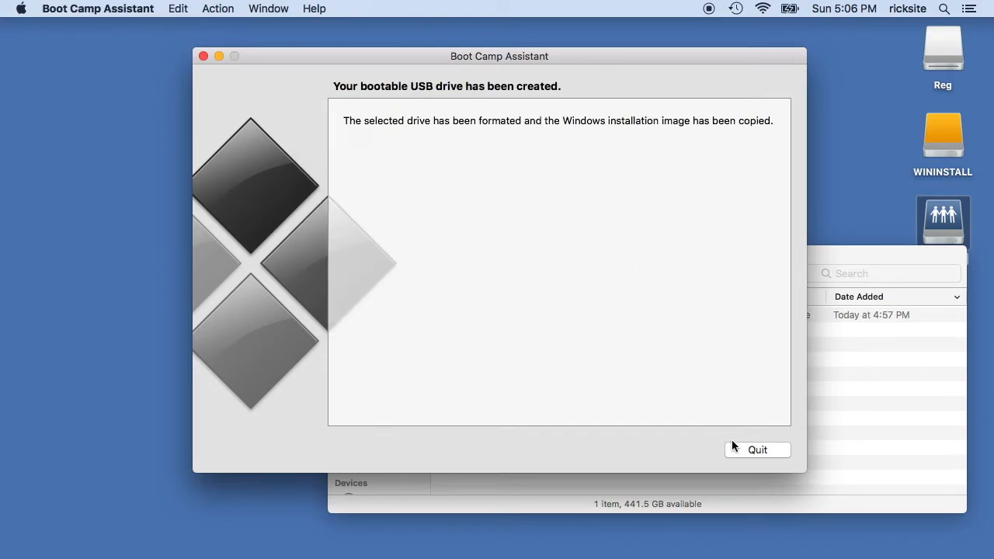
click(757, 449)
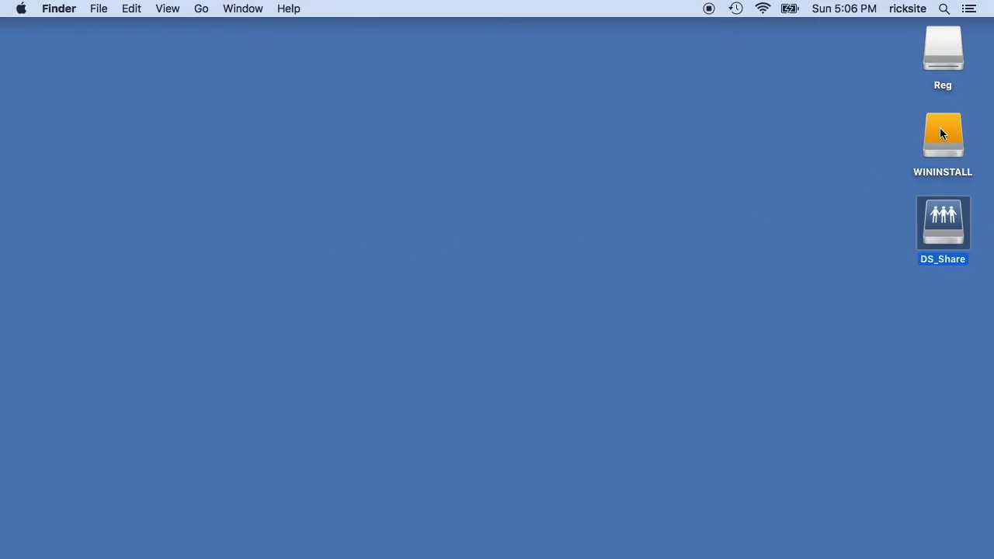
right_click(943, 134)
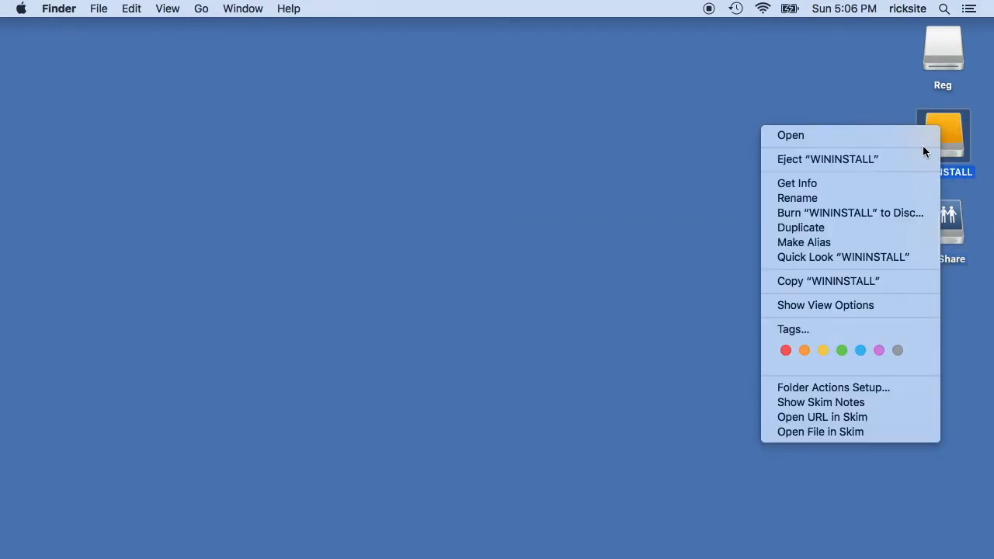